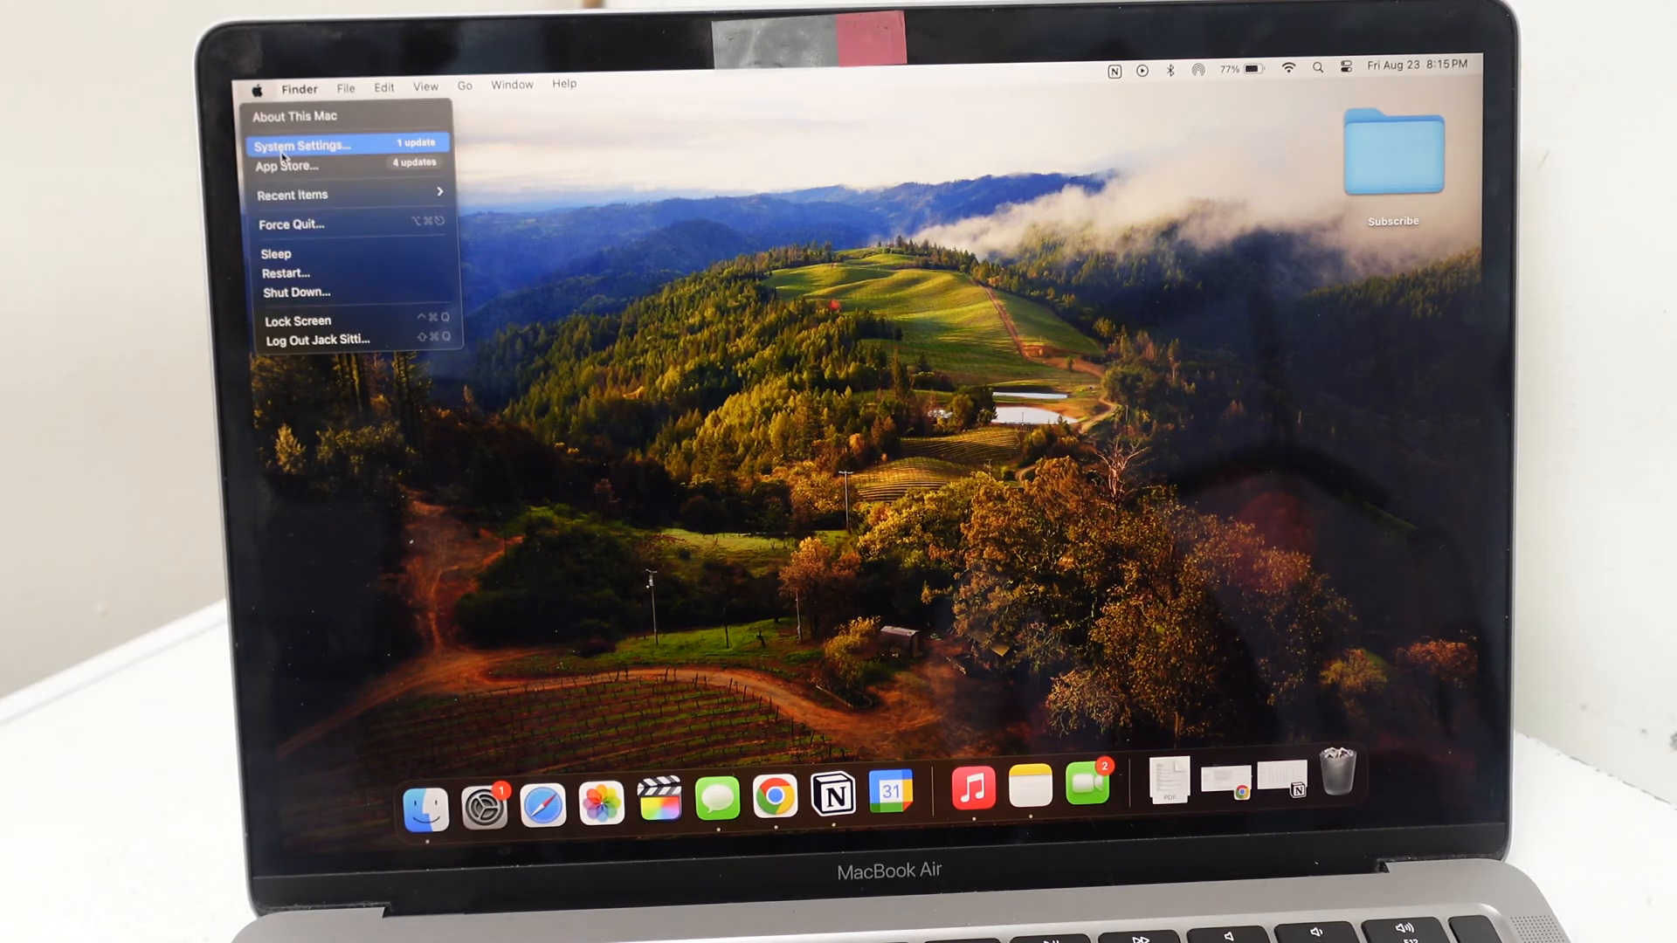
Launch System Settings and scroll the sidebar down toward Lock Screen
click(301, 145)
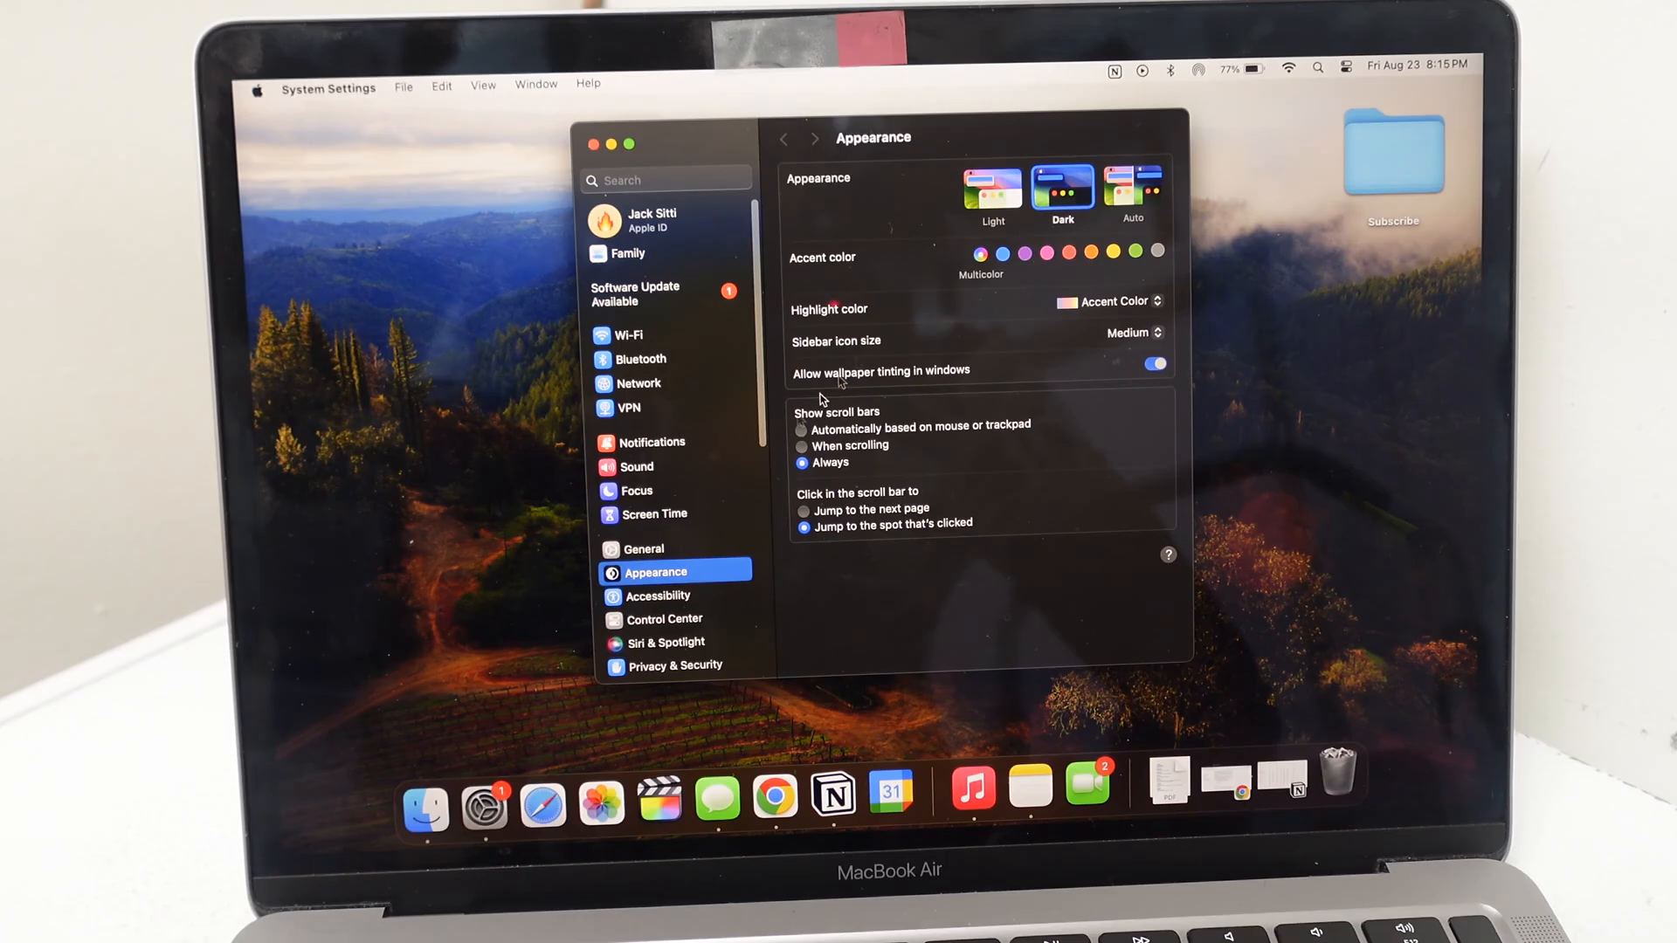
scroll(down, 3)
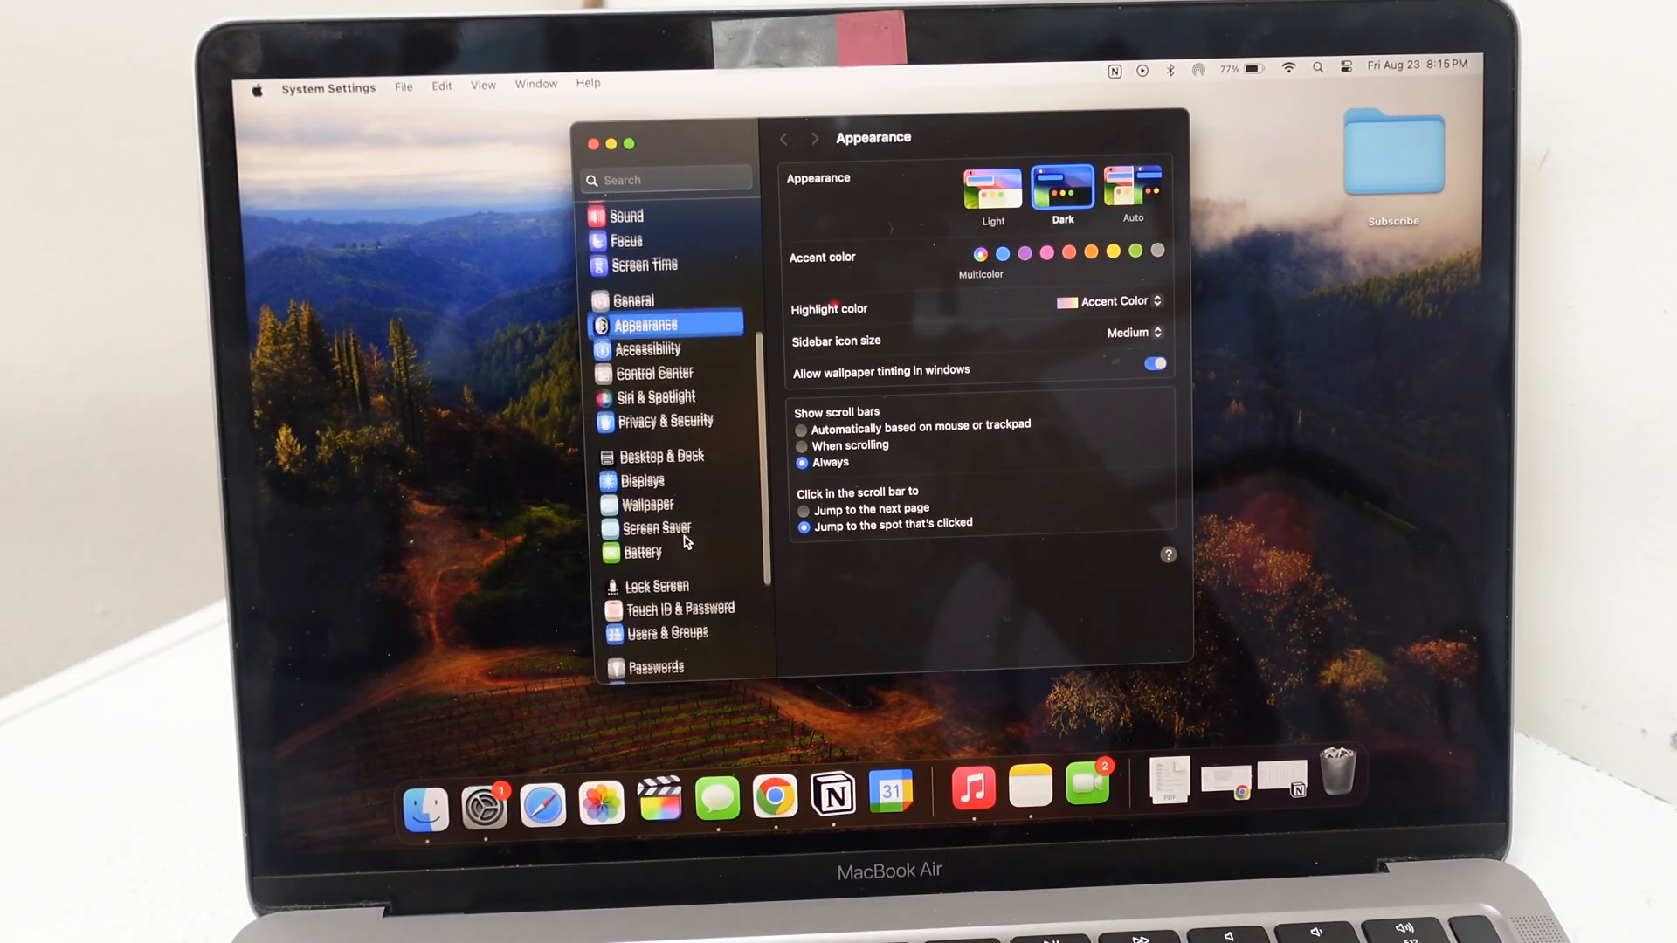
scroll(down, 3)
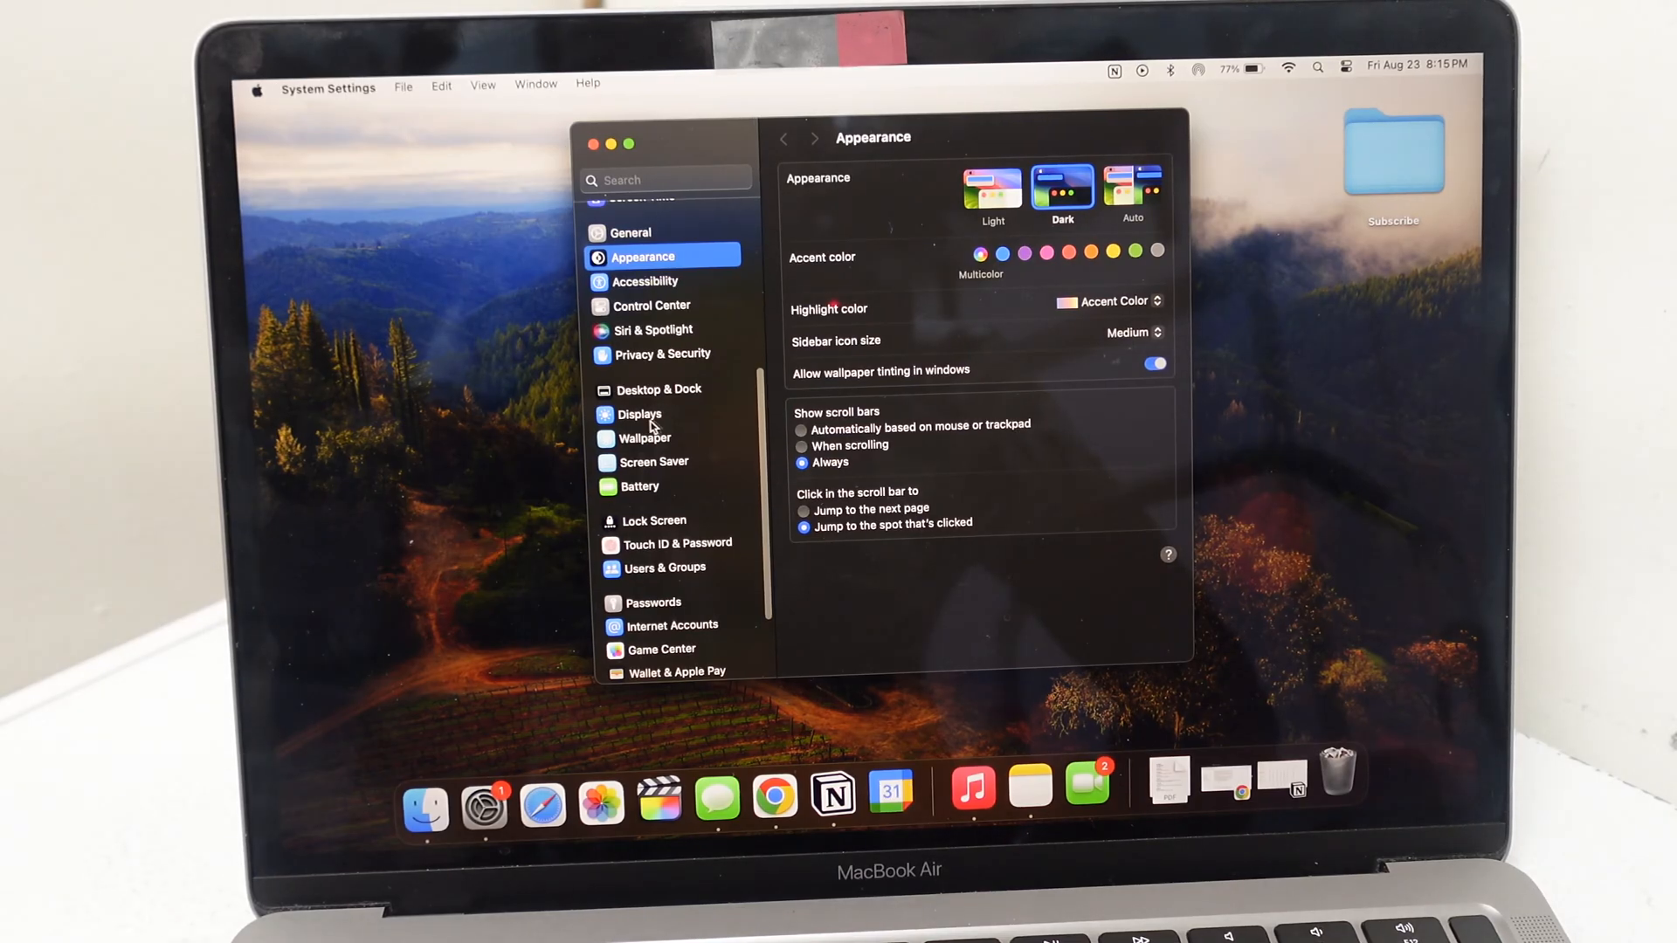
mouse_move(651, 524)
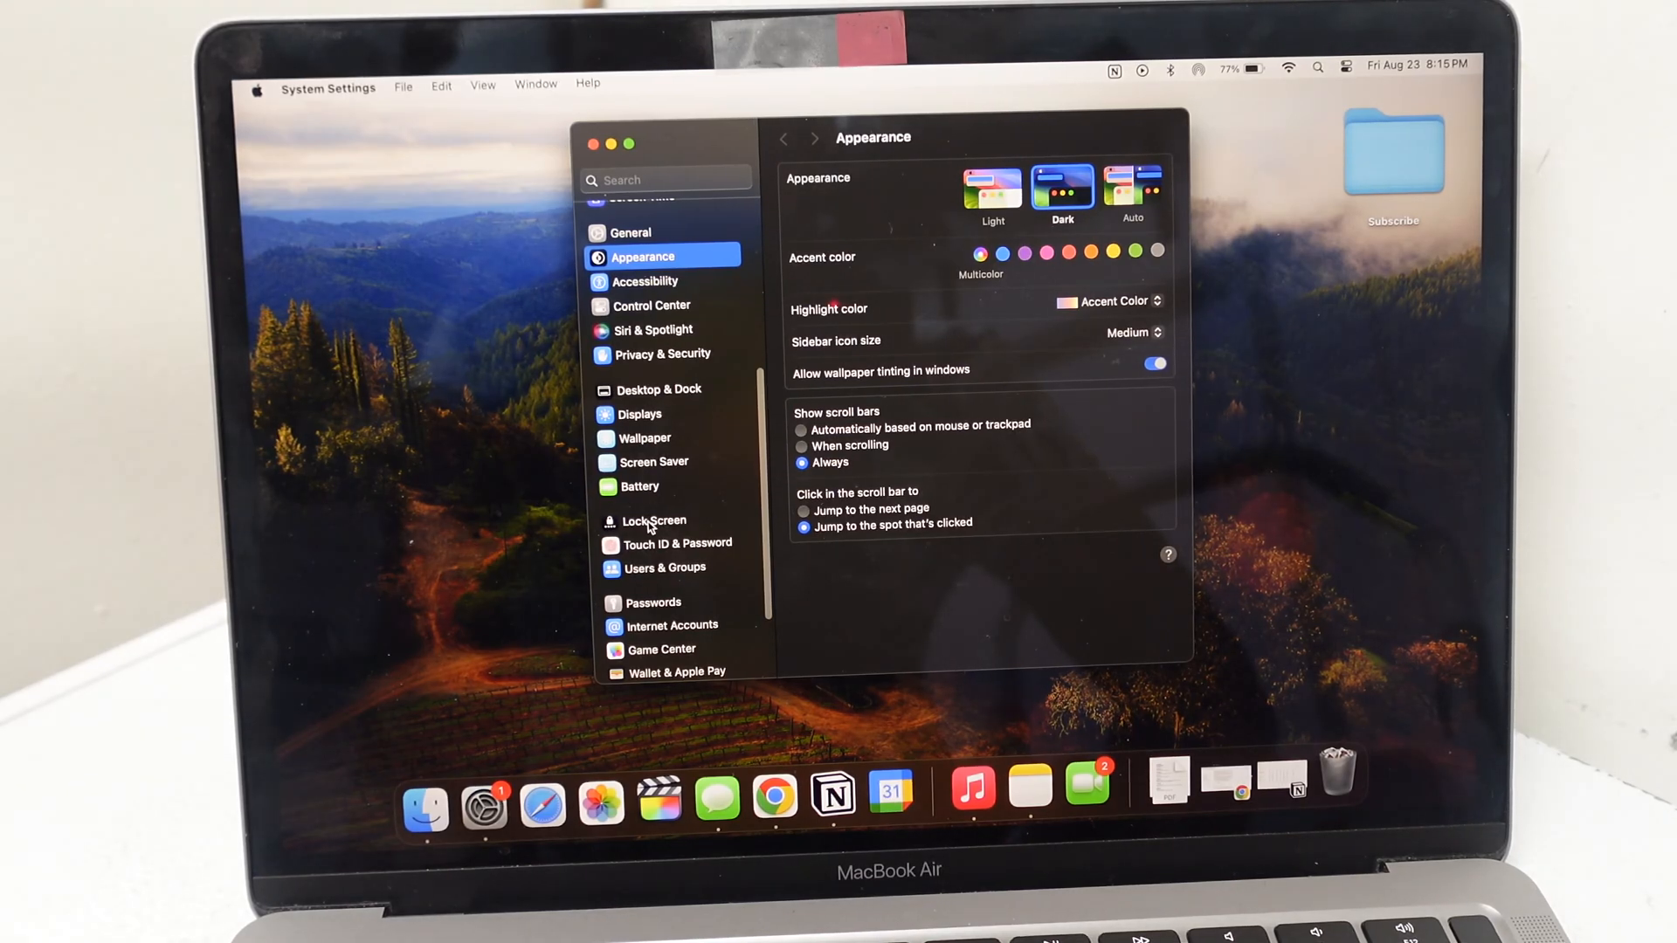
In Lock Screen, set 'Start Screen Saver when inactive' to Never
click(654, 521)
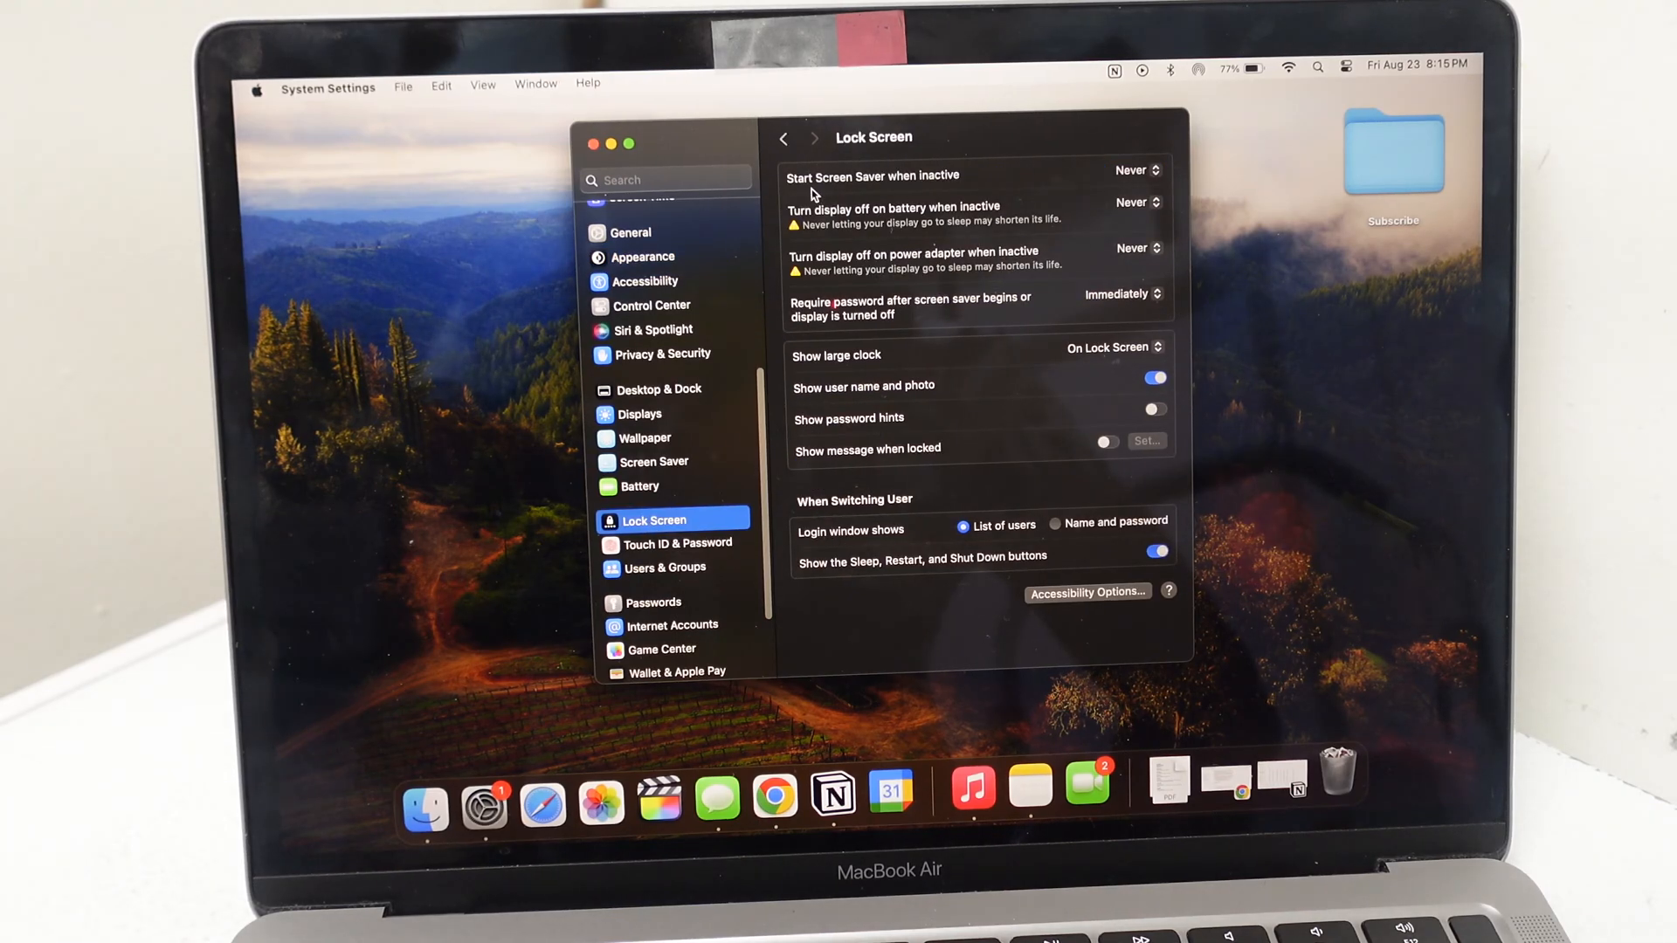
click(1135, 170)
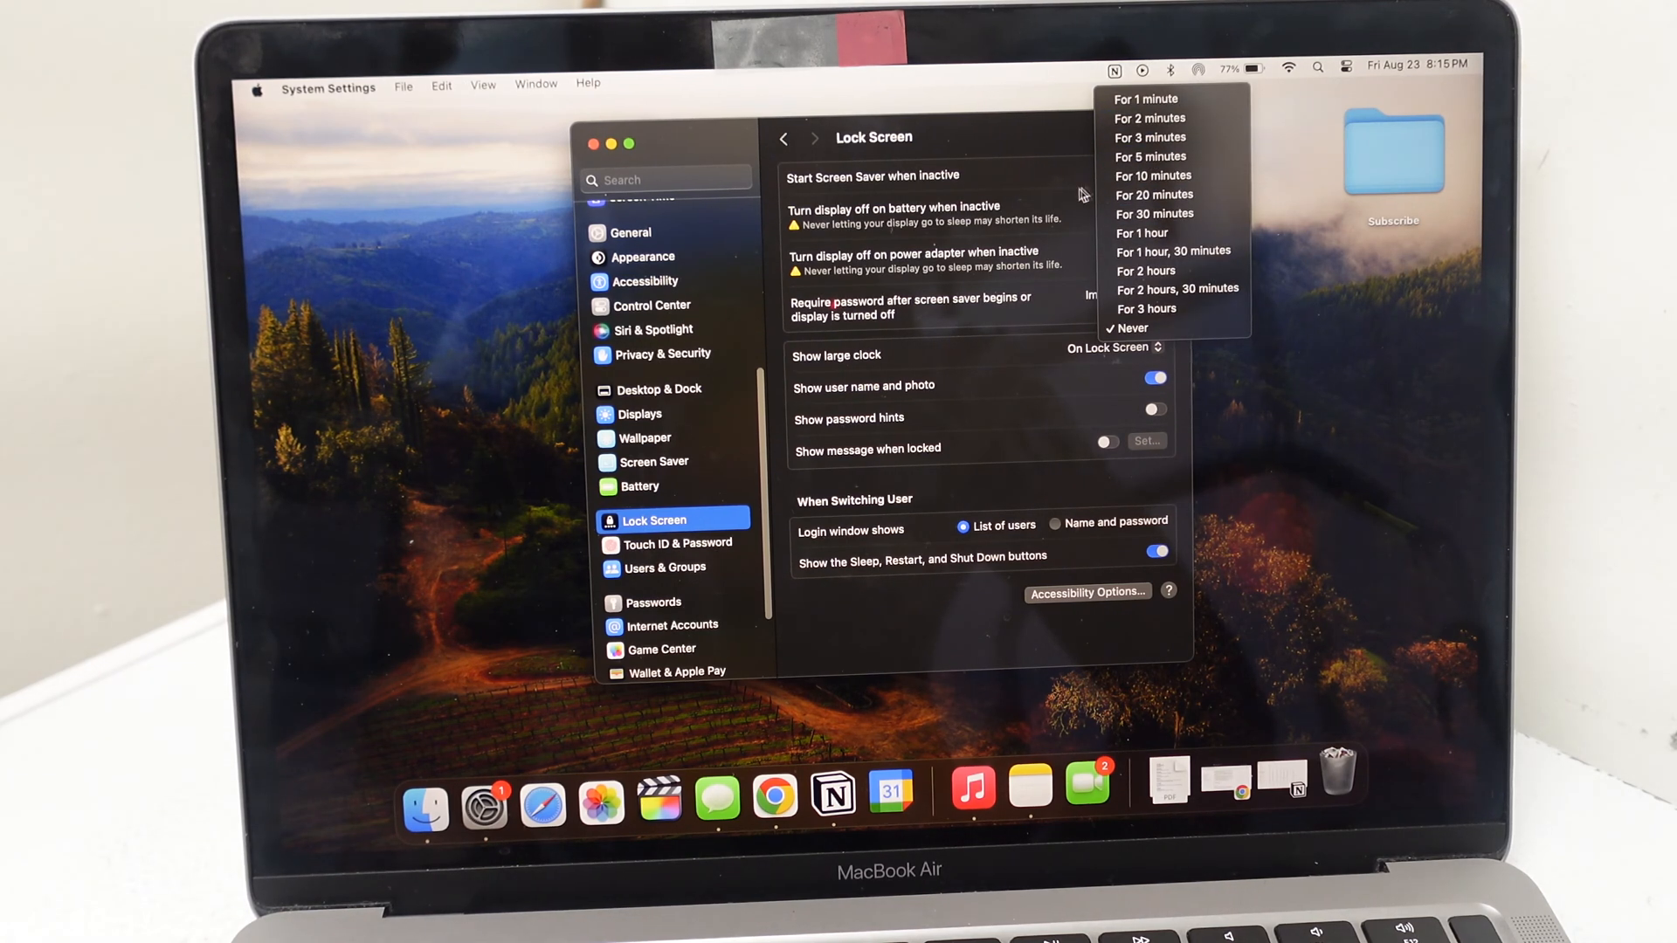
mouse_move(1139, 328)
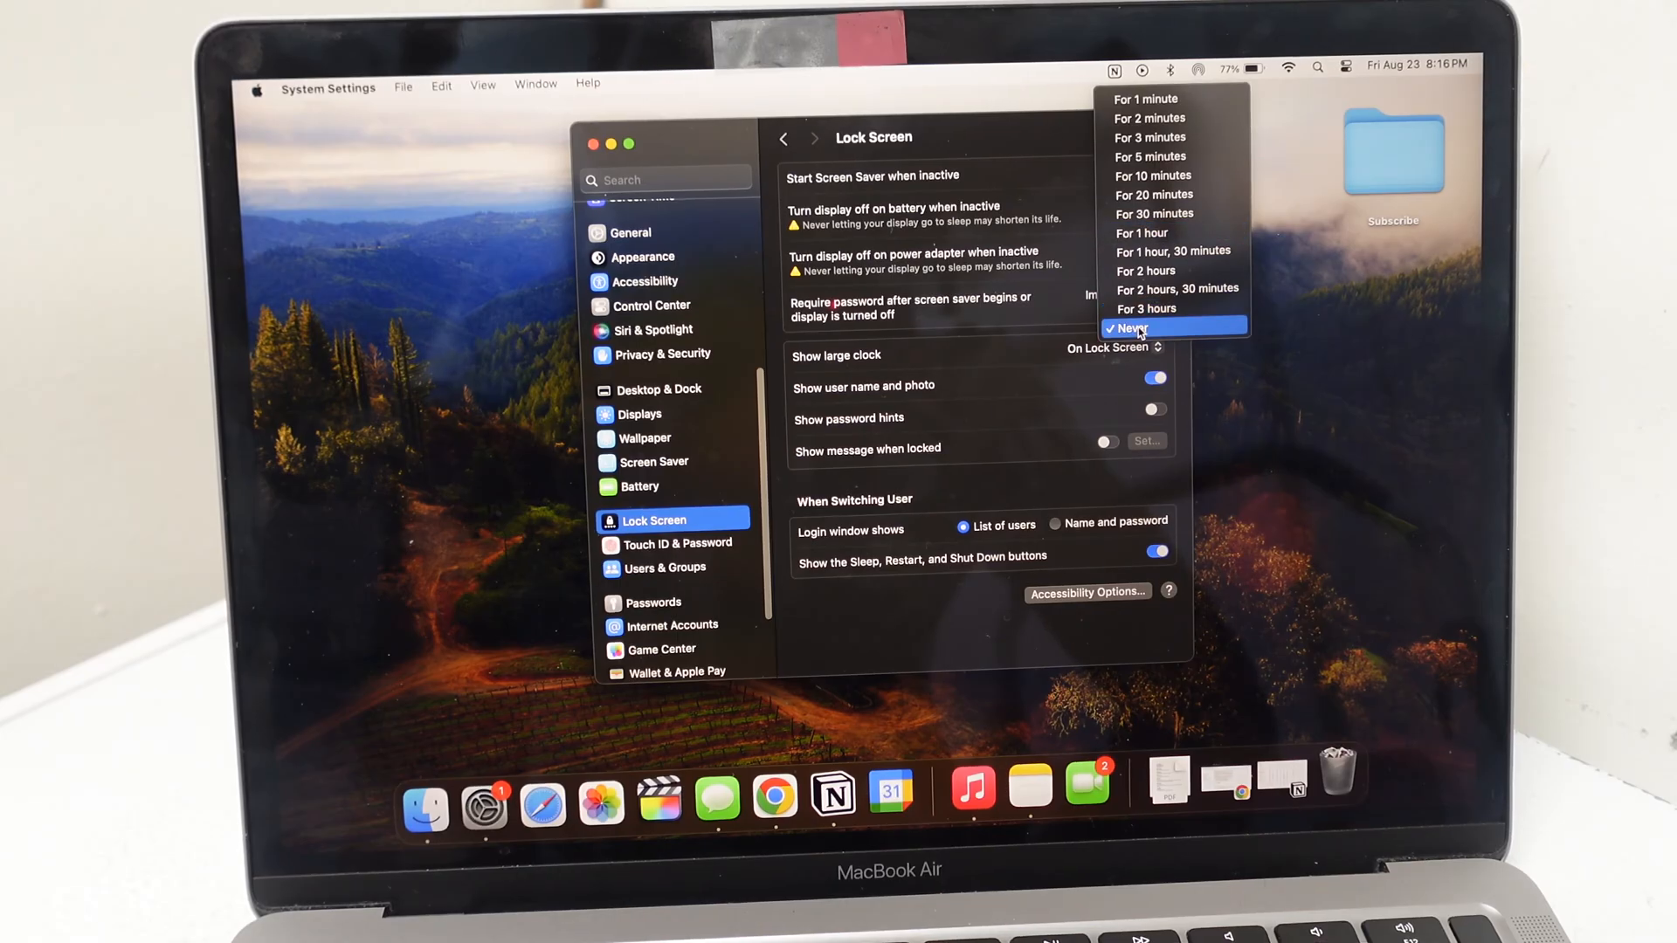
click(1129, 326)
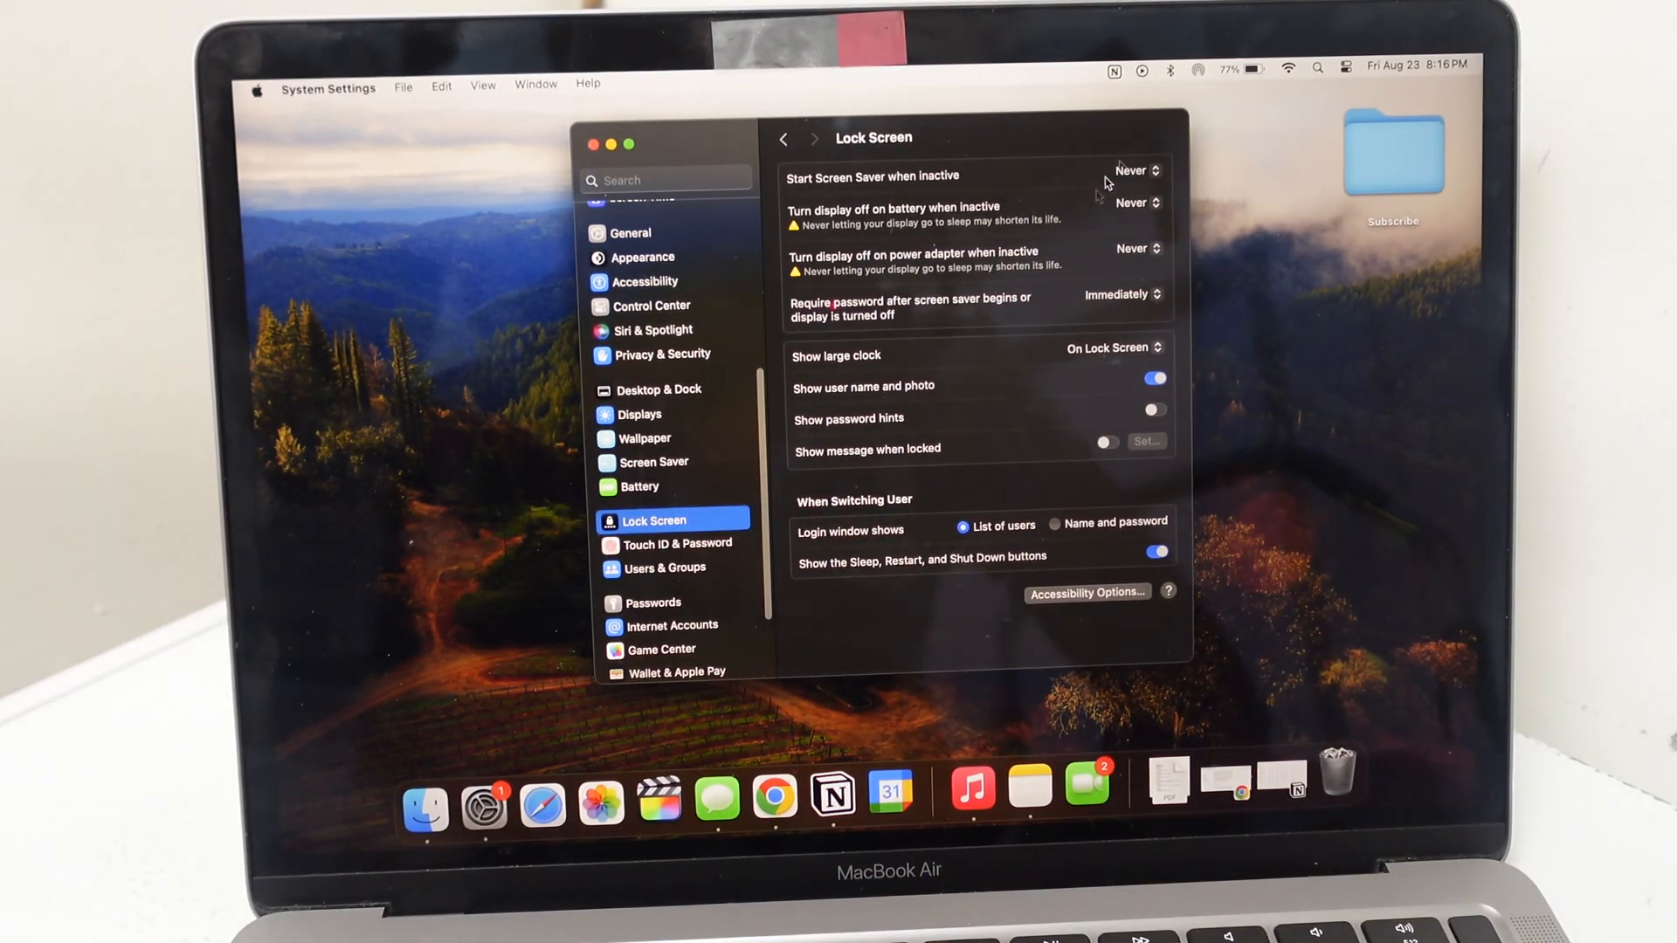
click(1135, 171)
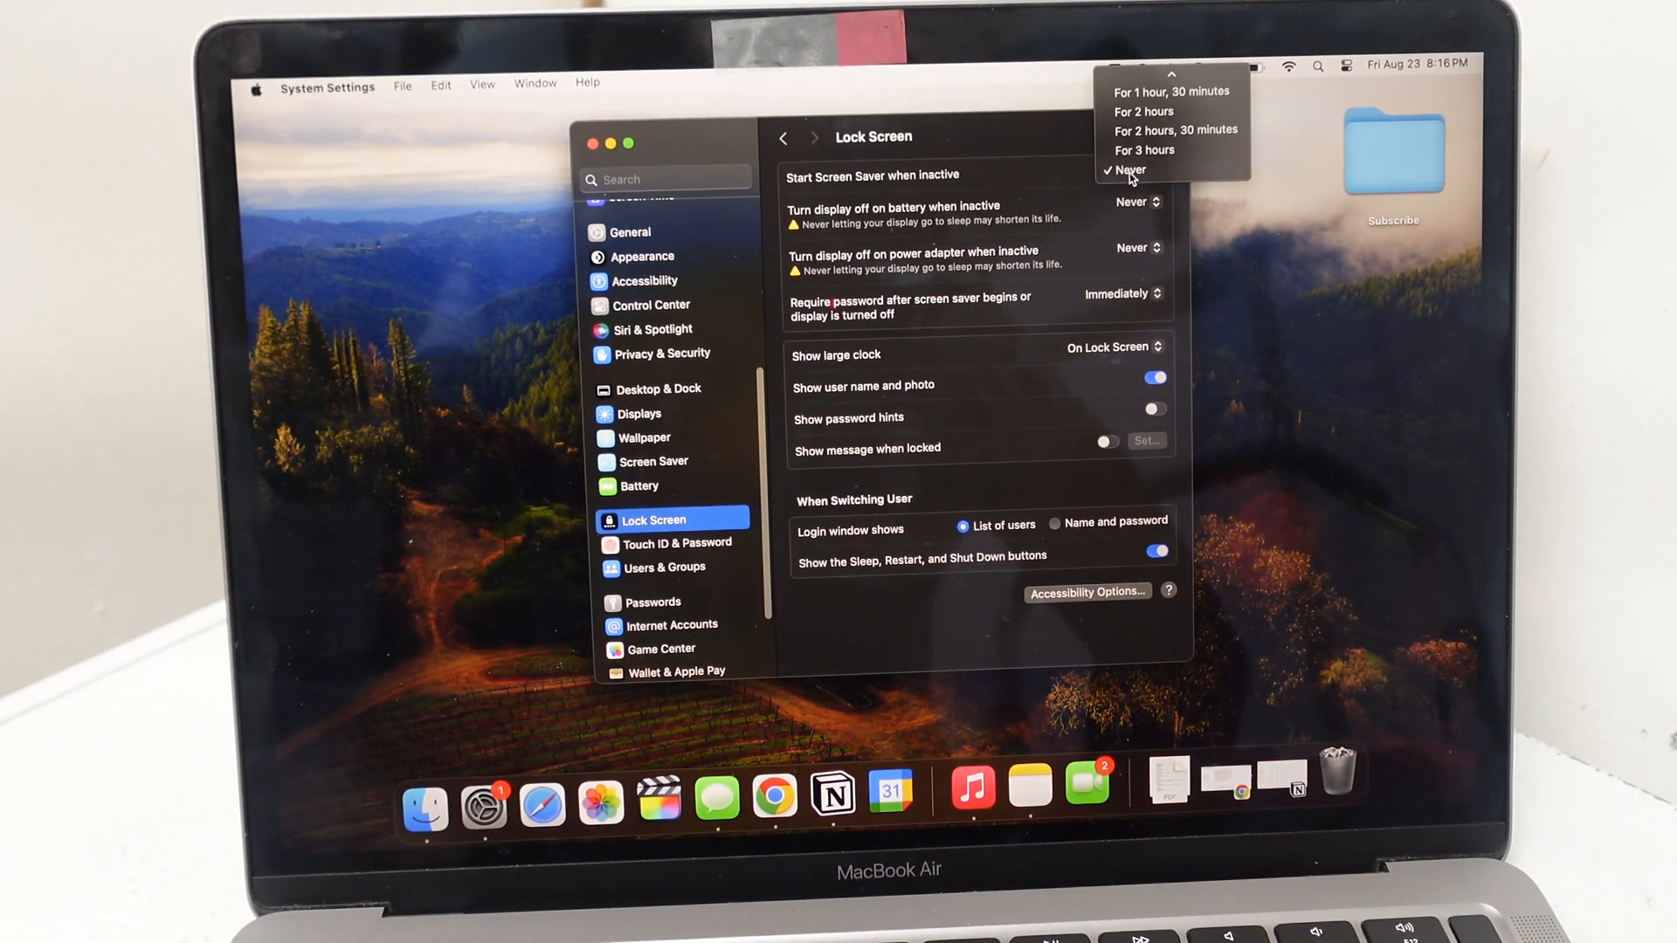
click(1129, 169)
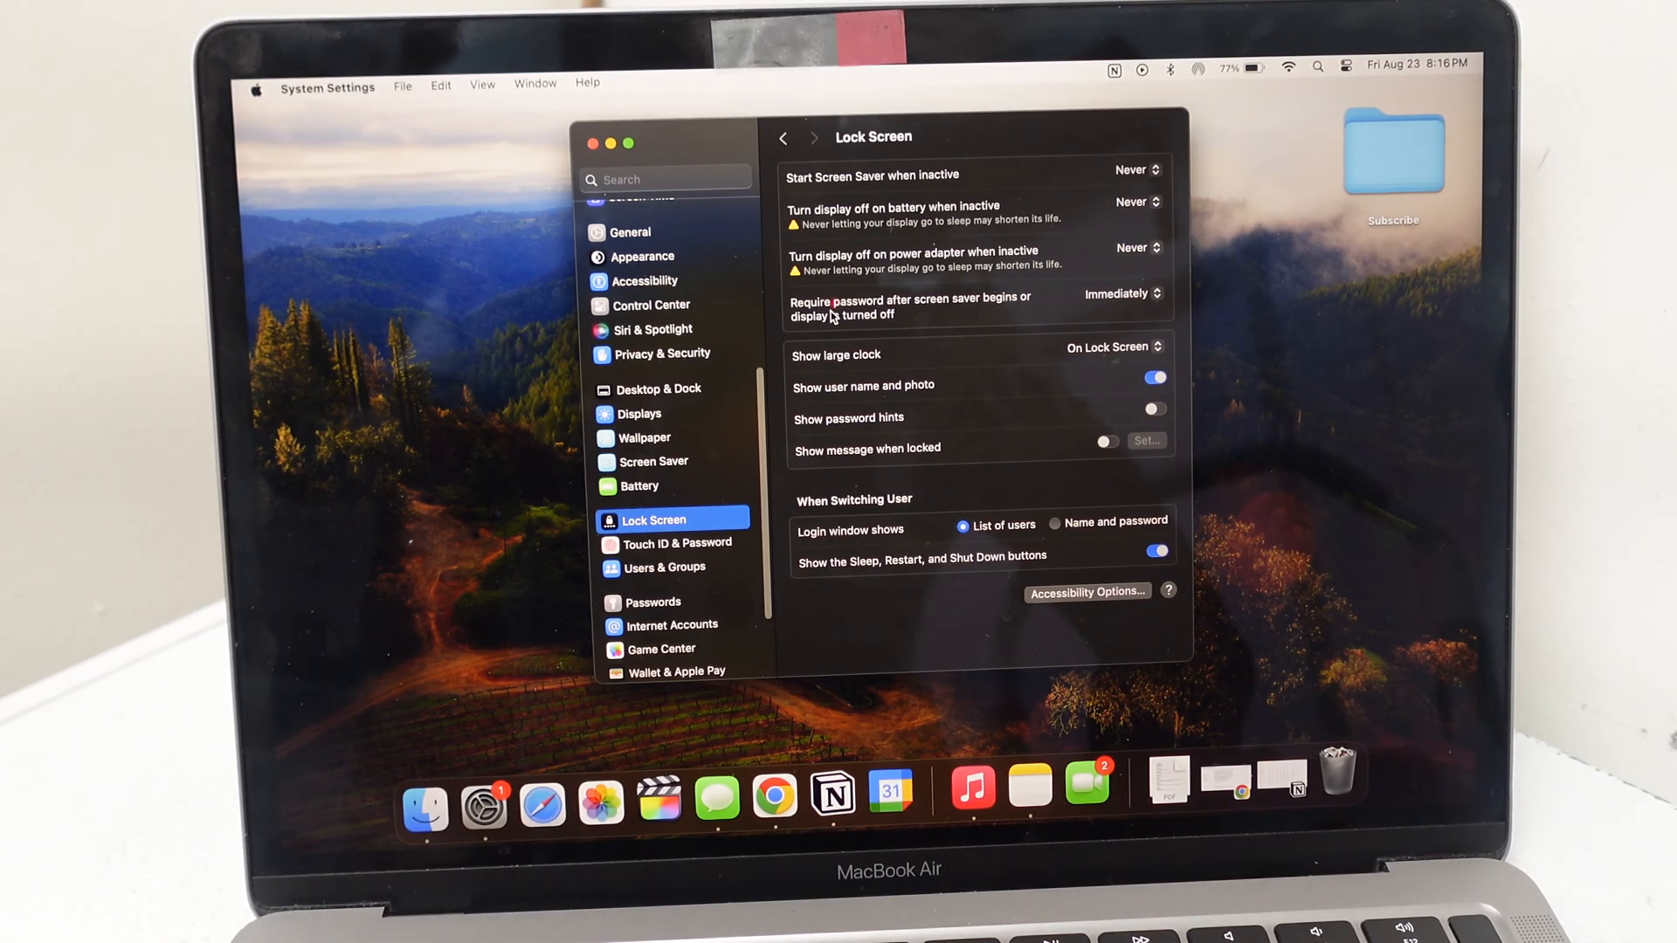
click(1118, 293)
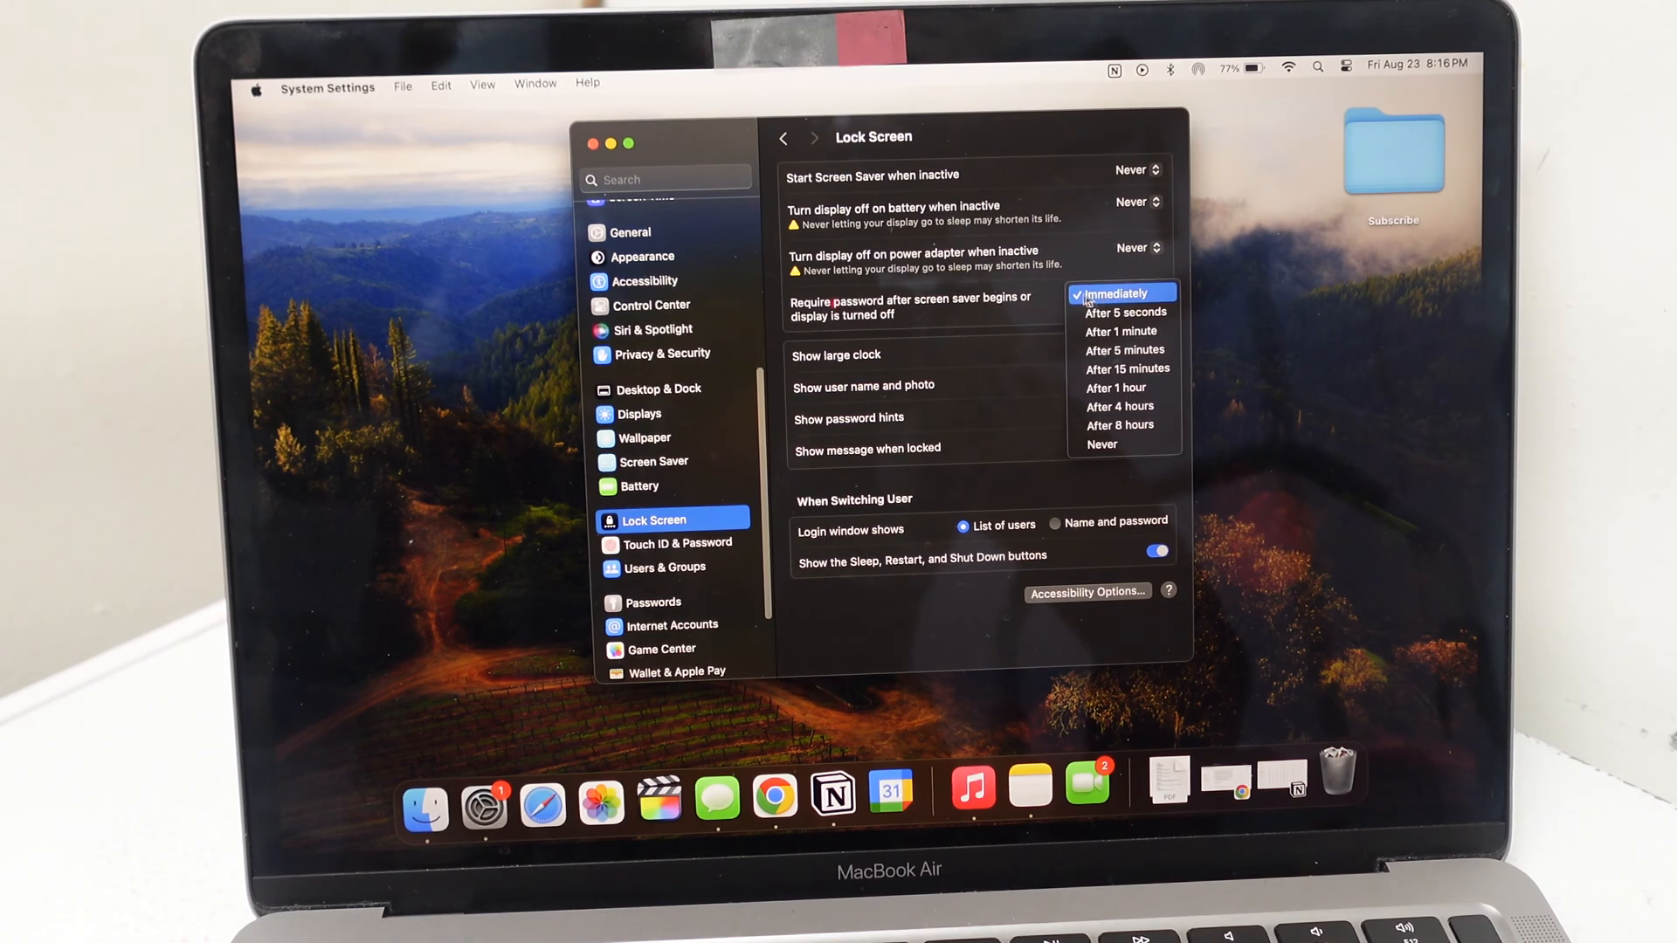
click(1116, 293)
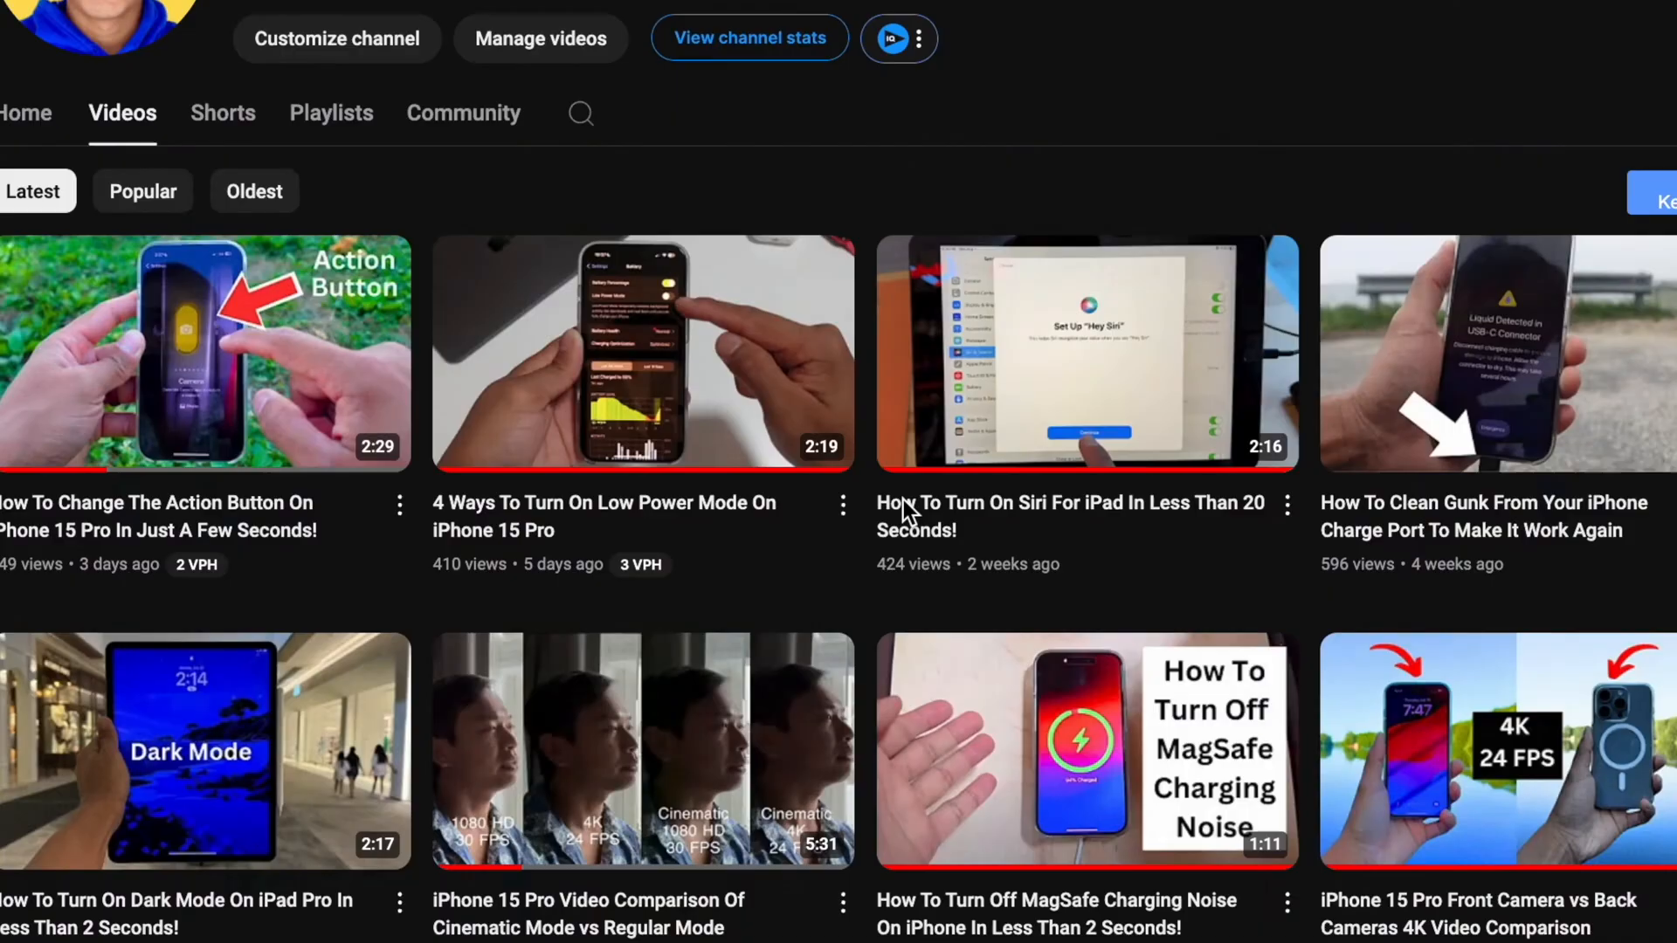
scroll(down, 3)
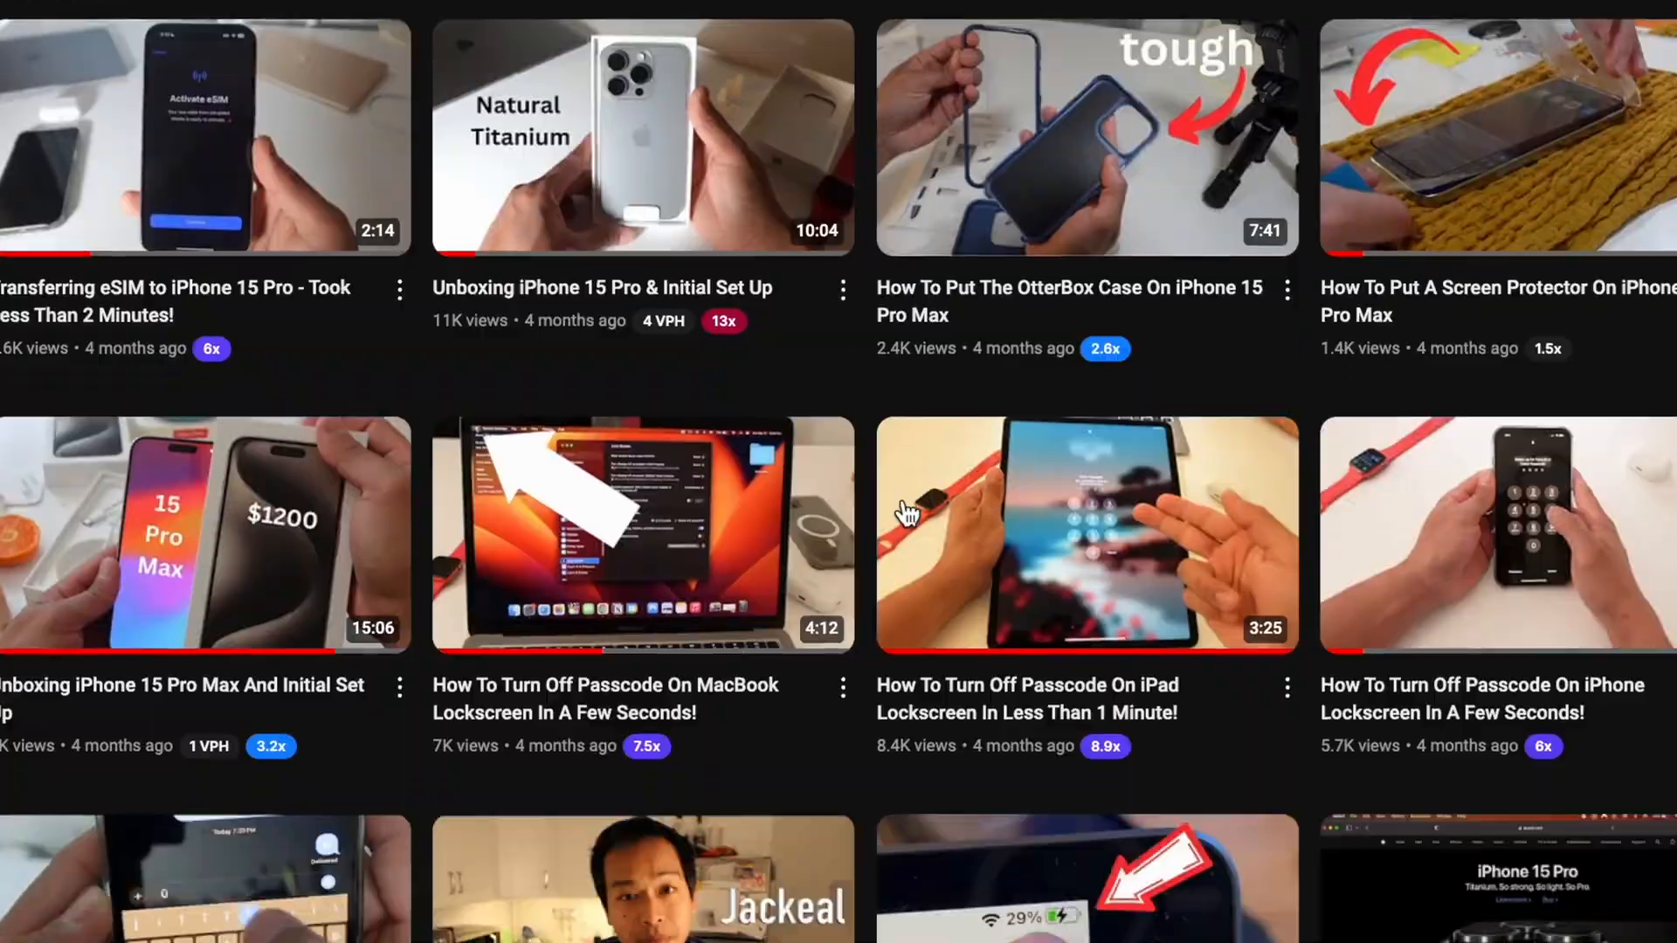
scroll(down, 3)
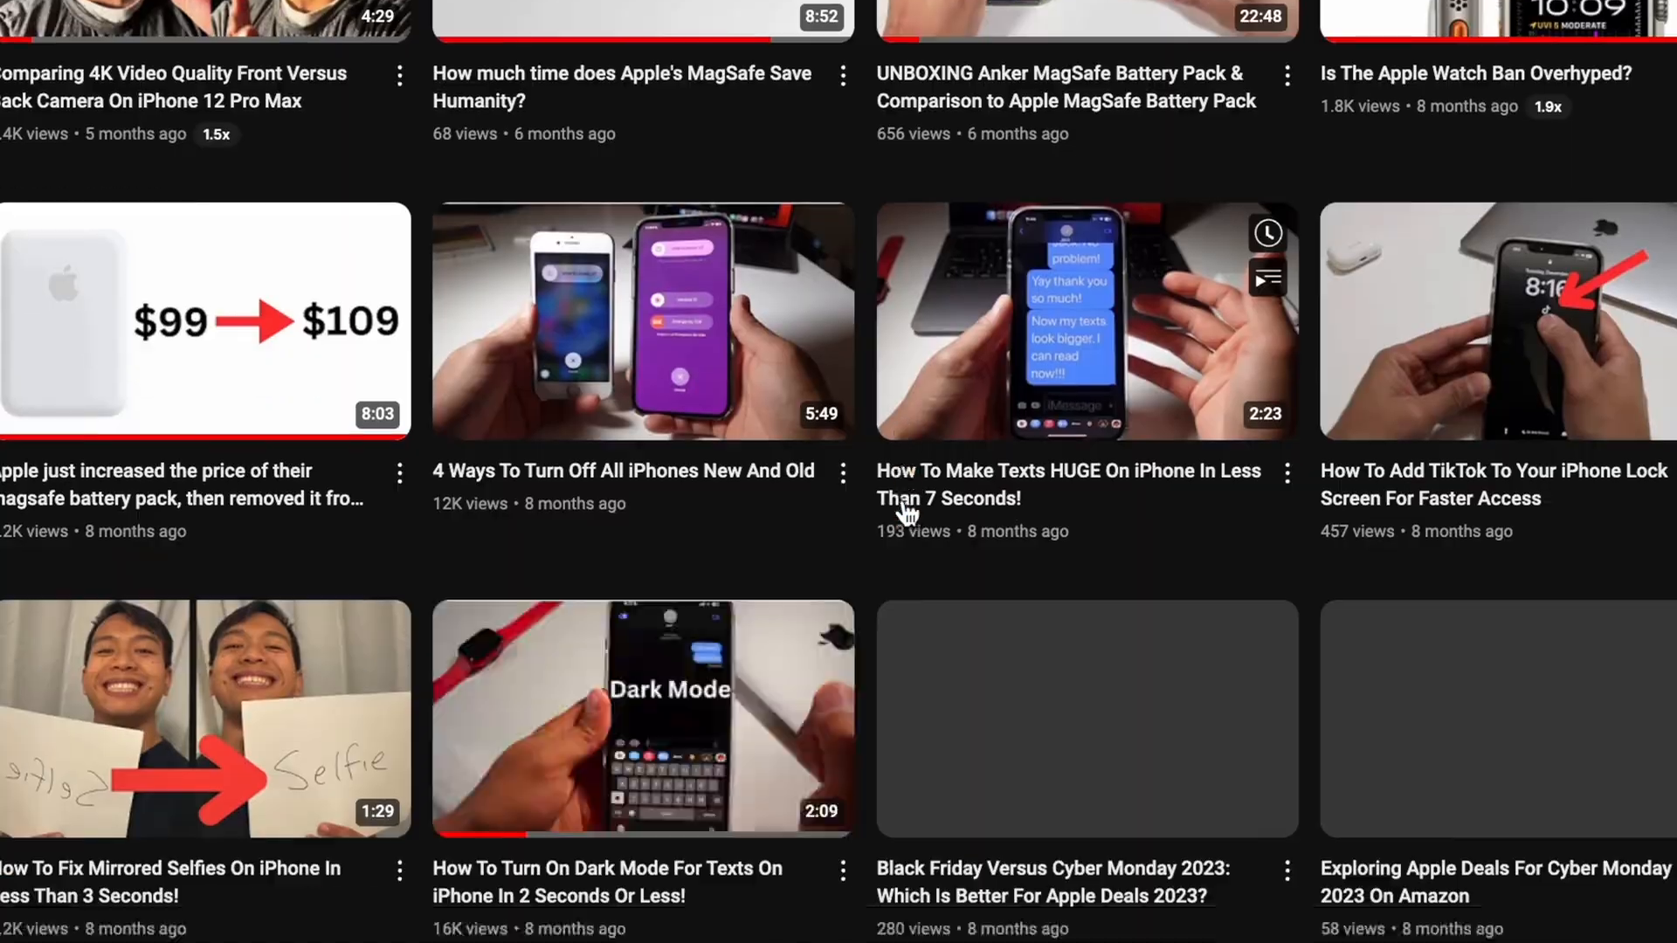
scroll(down, 3)
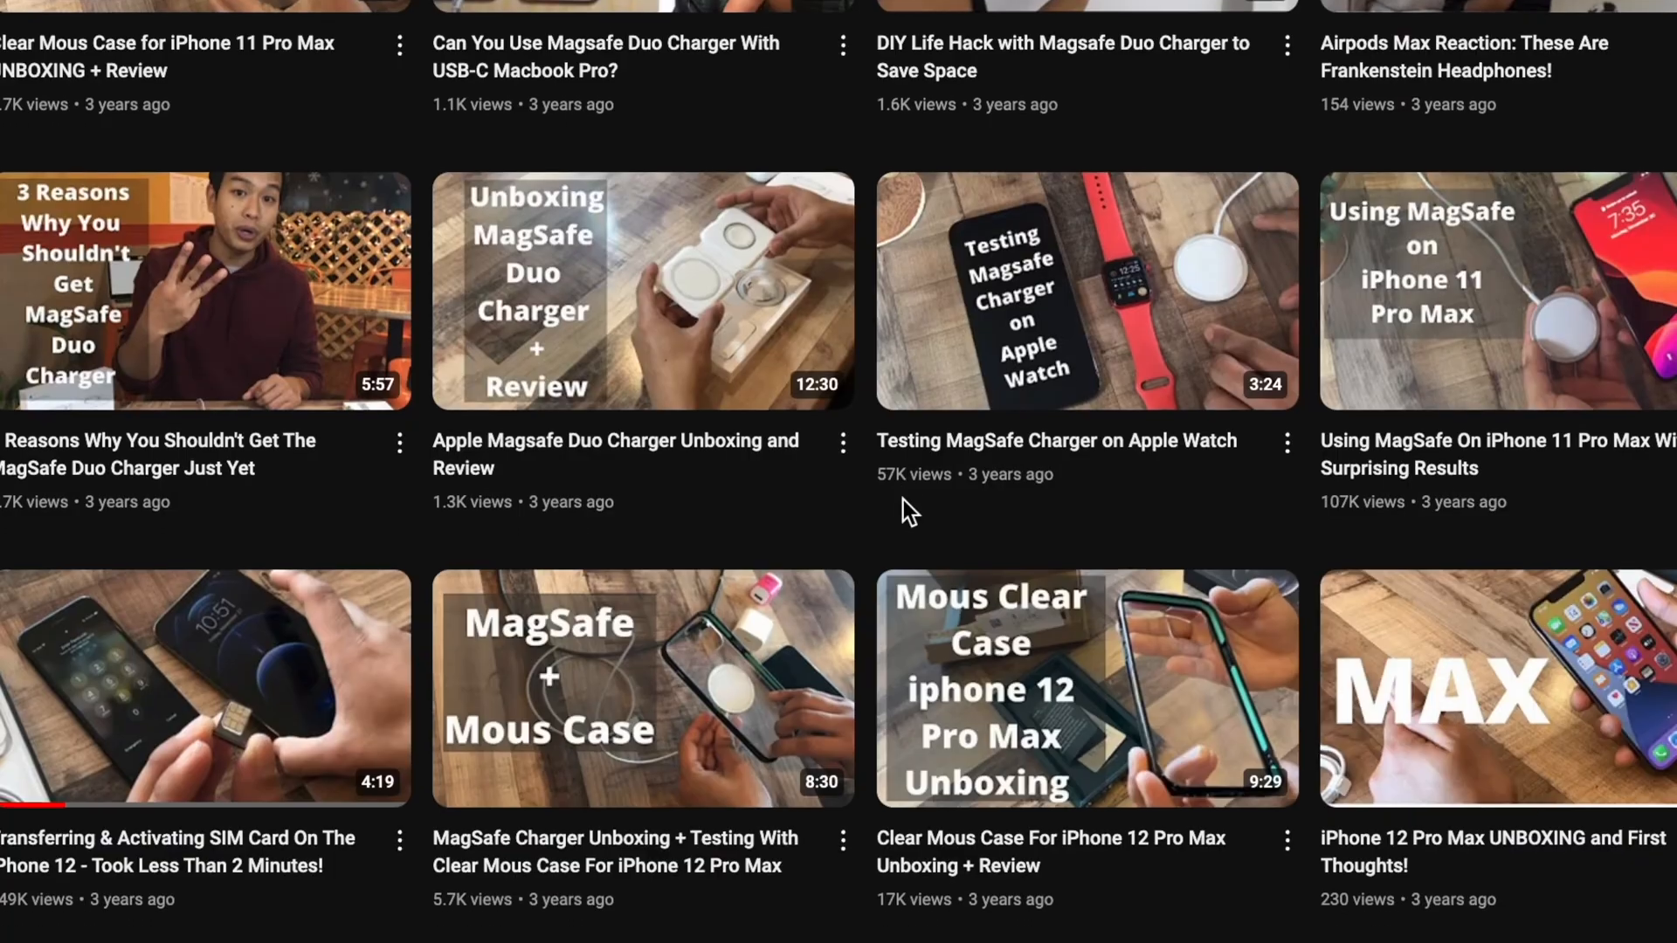